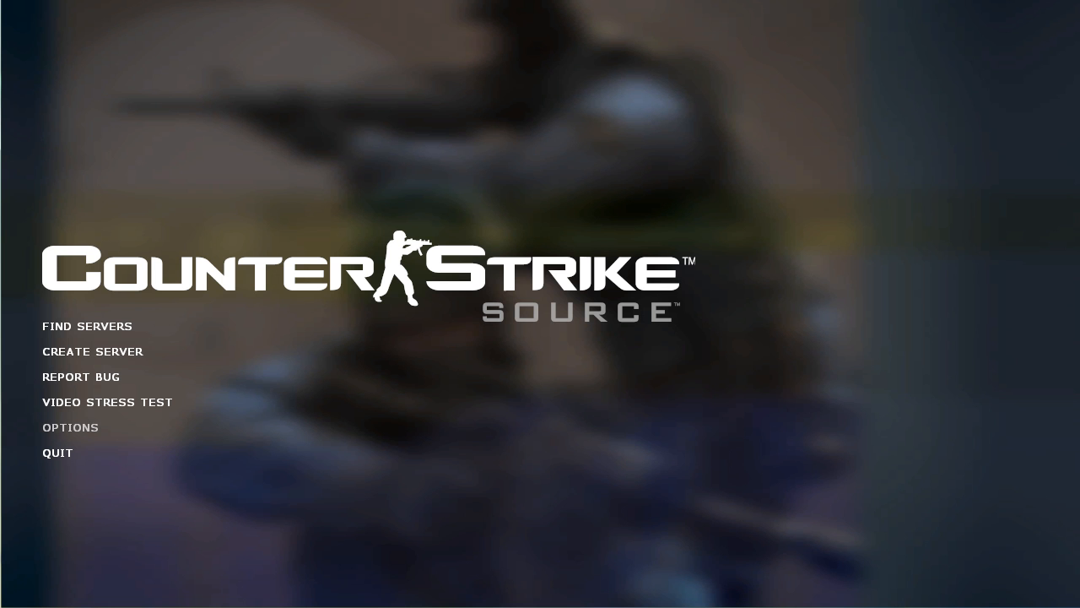
Enable the developer console (~) in Options > Keyboard > Advanced and confirm
{"action": "left_click", "coordinate": [71, 427]}
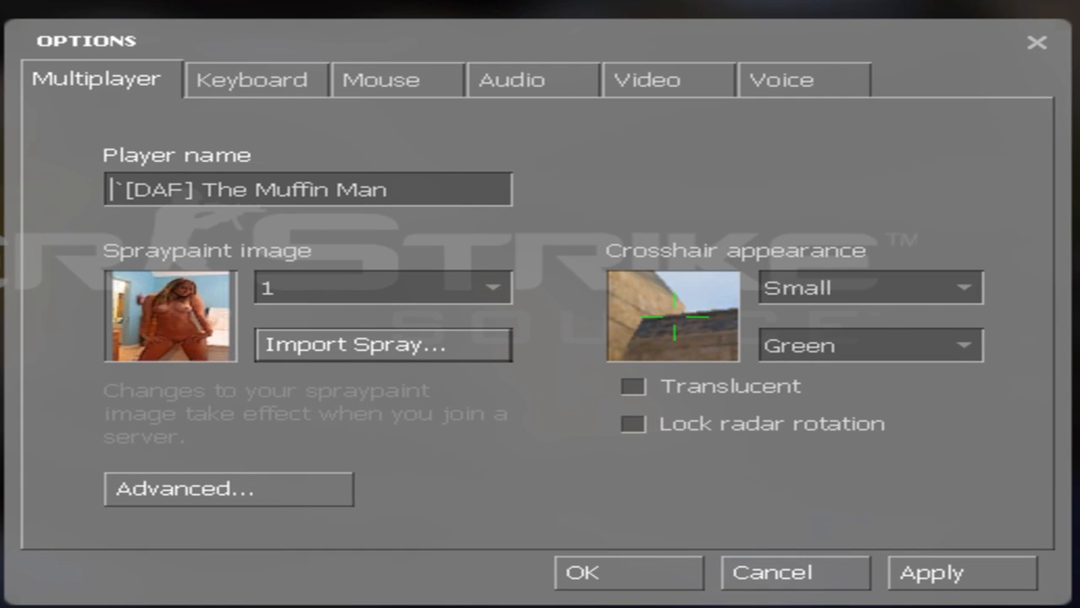
{"action": "left_click", "coordinate": [253, 79]}
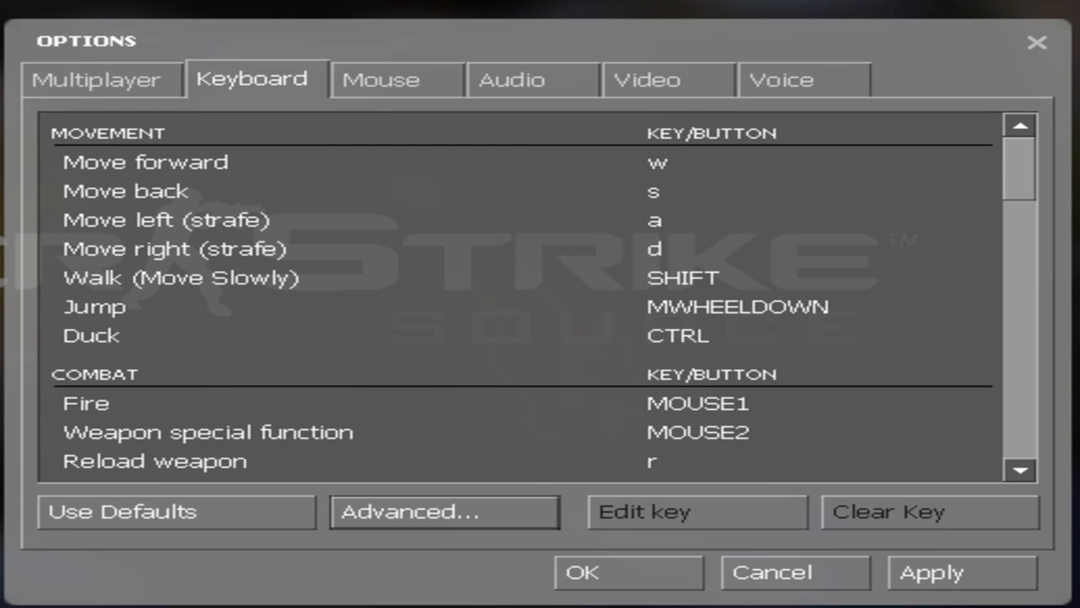
{"action": "left_click", "coordinate": [442, 511]}
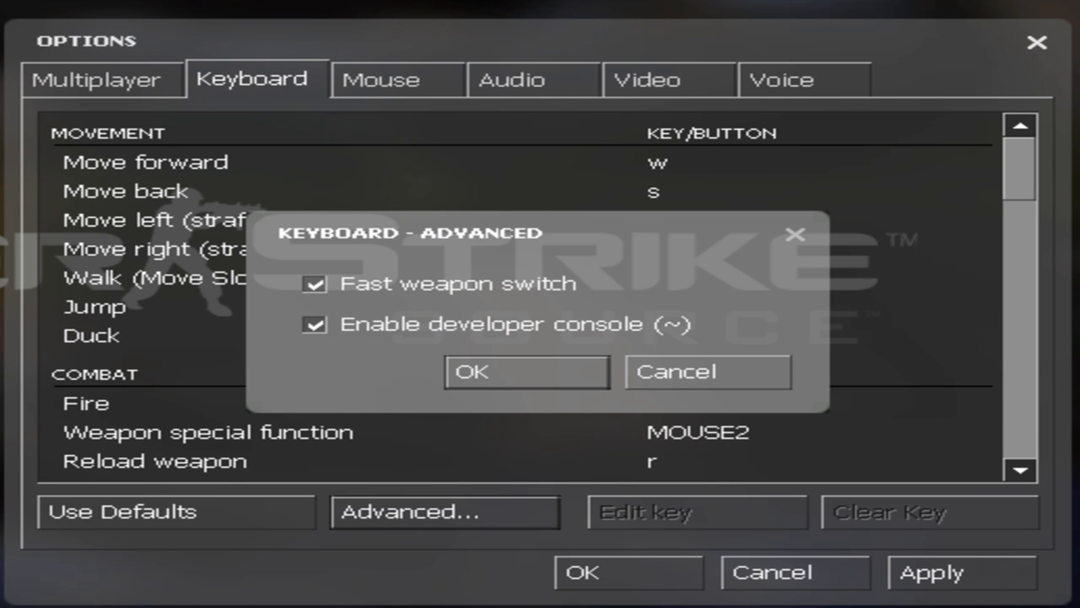
{"action": "left_click", "coordinate": [526, 371]}
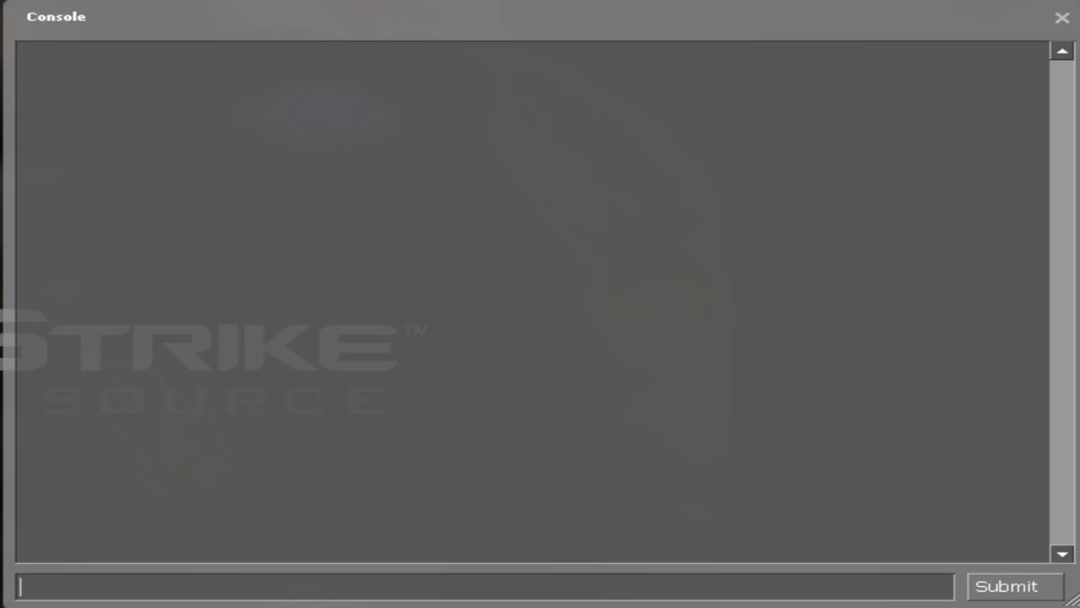
Submit the console command rate 30000
{"action": "type", "text": "rate 30"}
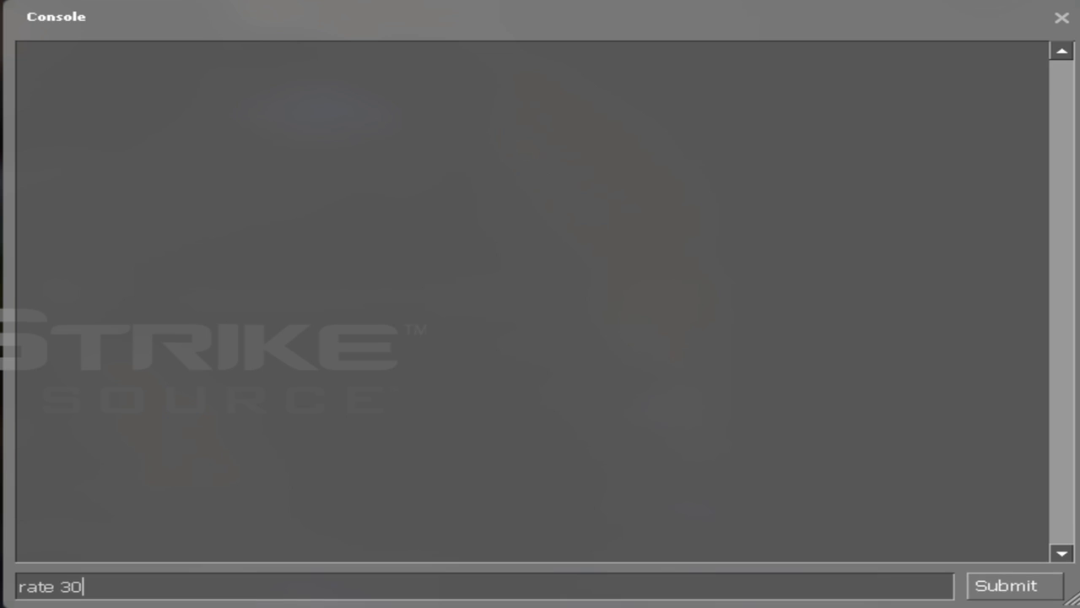
{"action": "left_click", "coordinate": [1006, 586]}
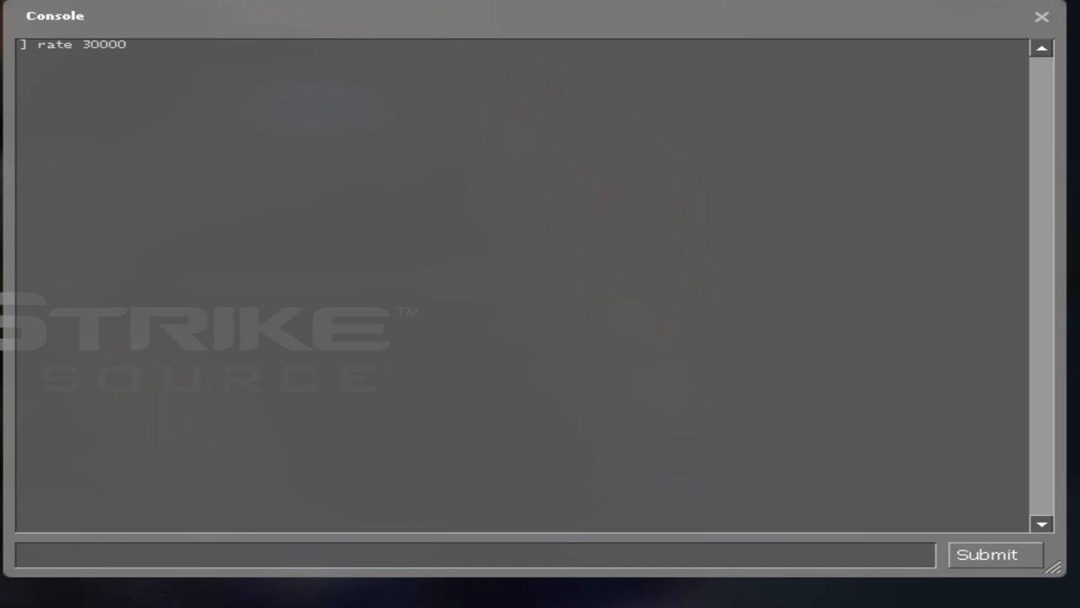
Submit cl_cmdrate 100 and cl_updaterate 100 in the console
{"action": "type", "text": "cl_cmdra"}
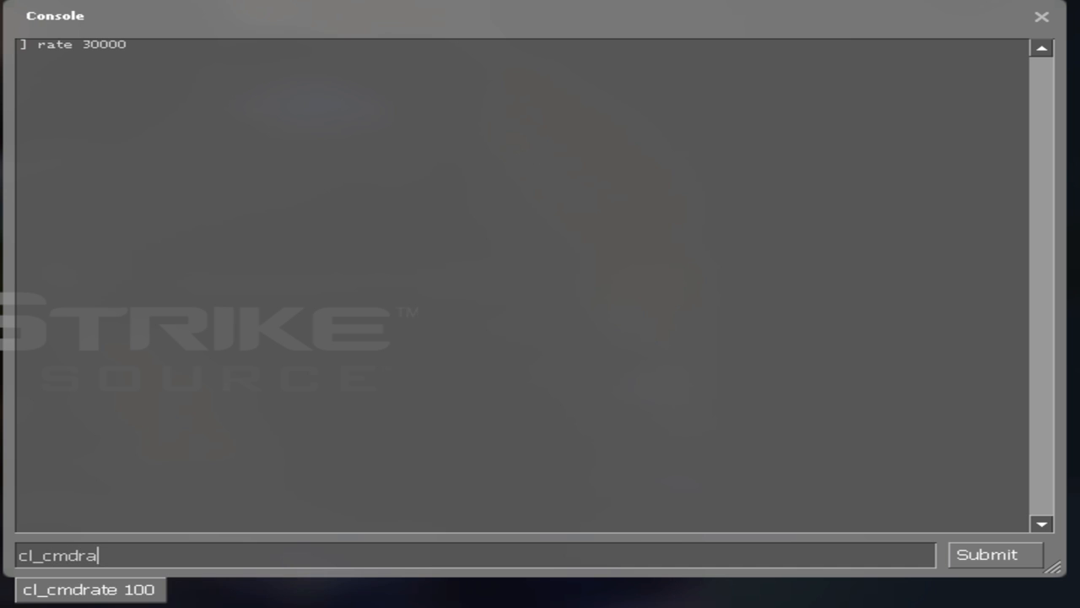
{"action": "left_click", "coordinate": [986, 553]}
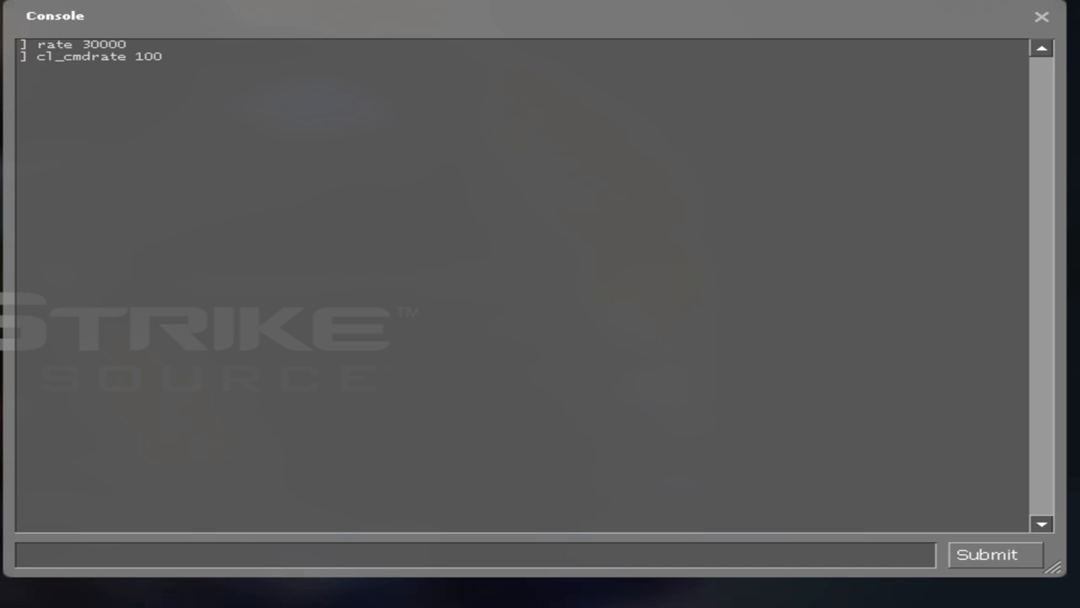
{"action": "type", "text": "cl_"}
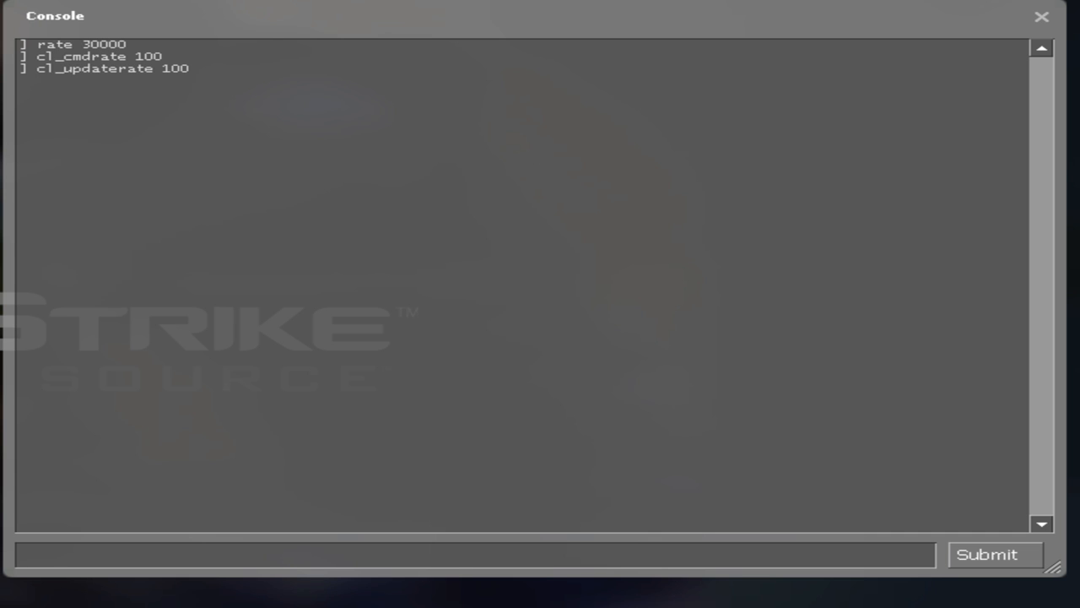
{"action": "left_click", "coordinate": [473, 554]}
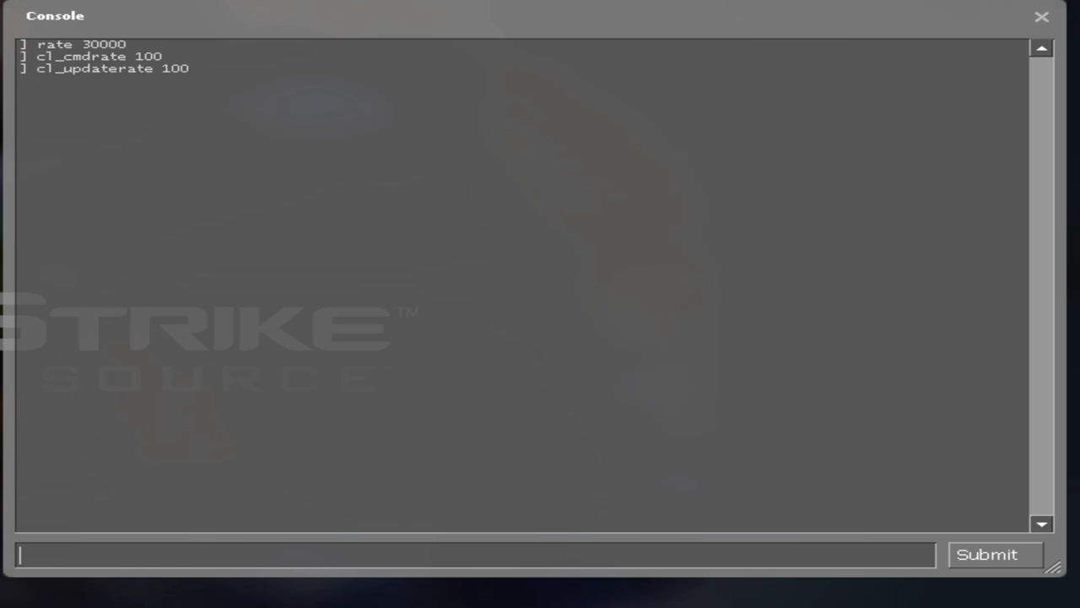